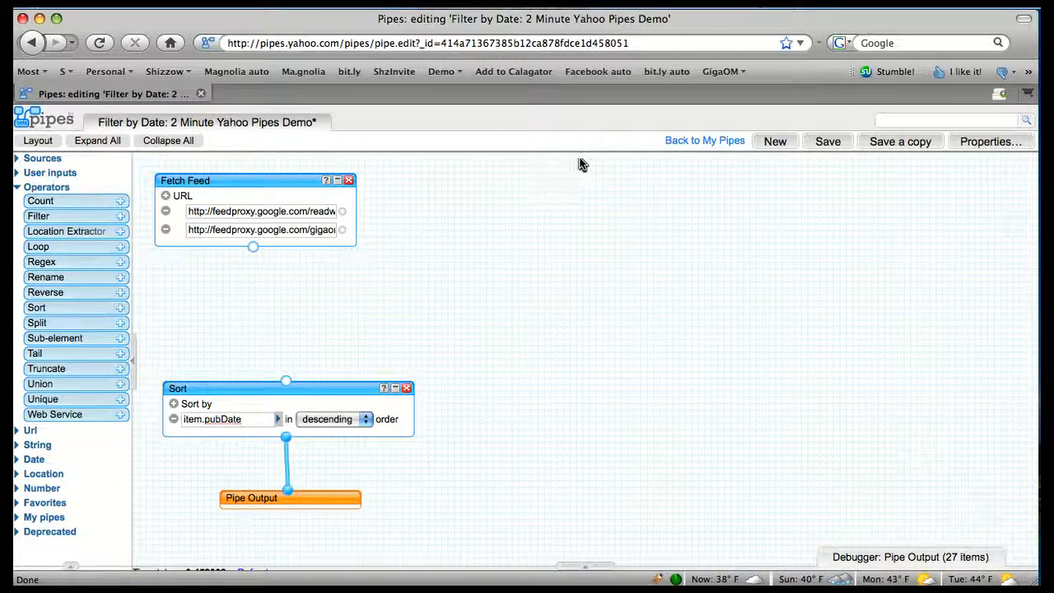
mouse_move(503, 280)
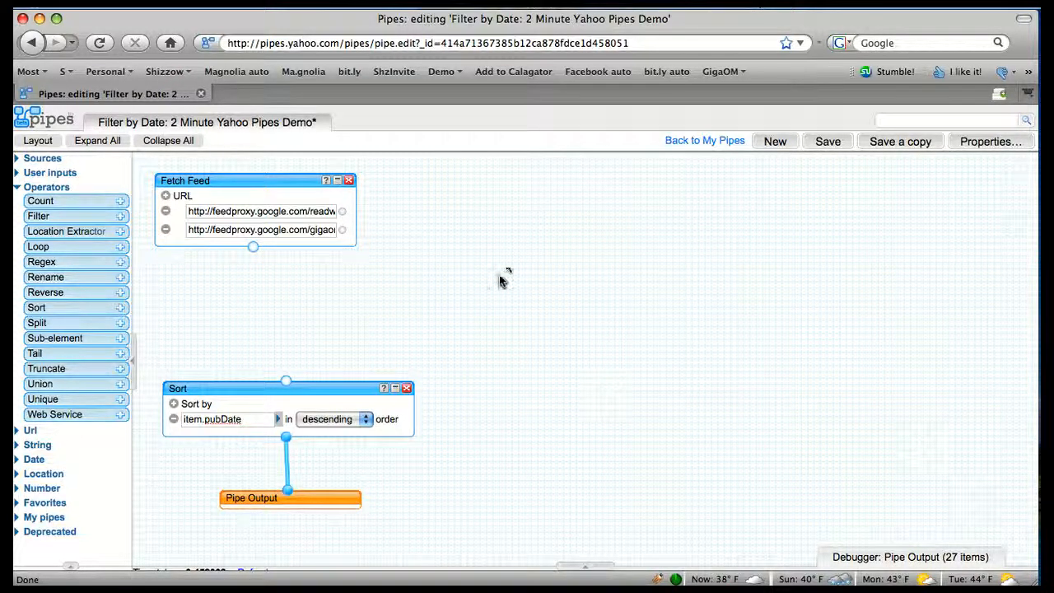
mouse_move(204, 270)
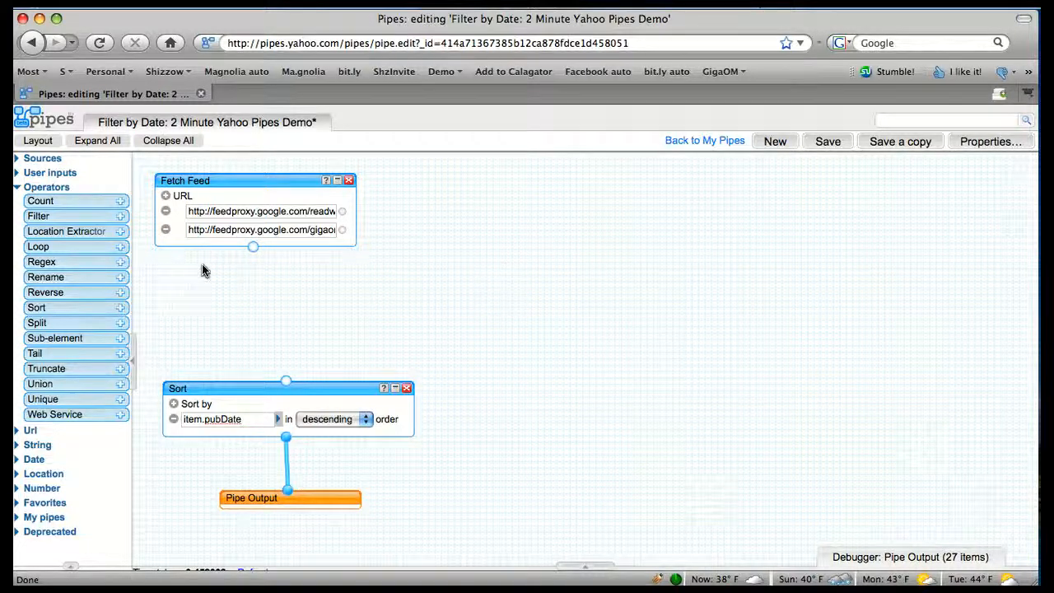
Place a Filter module below Fetch Feed, wire the feed into it, and add a Date Builder
drag(38, 216, 191, 262)
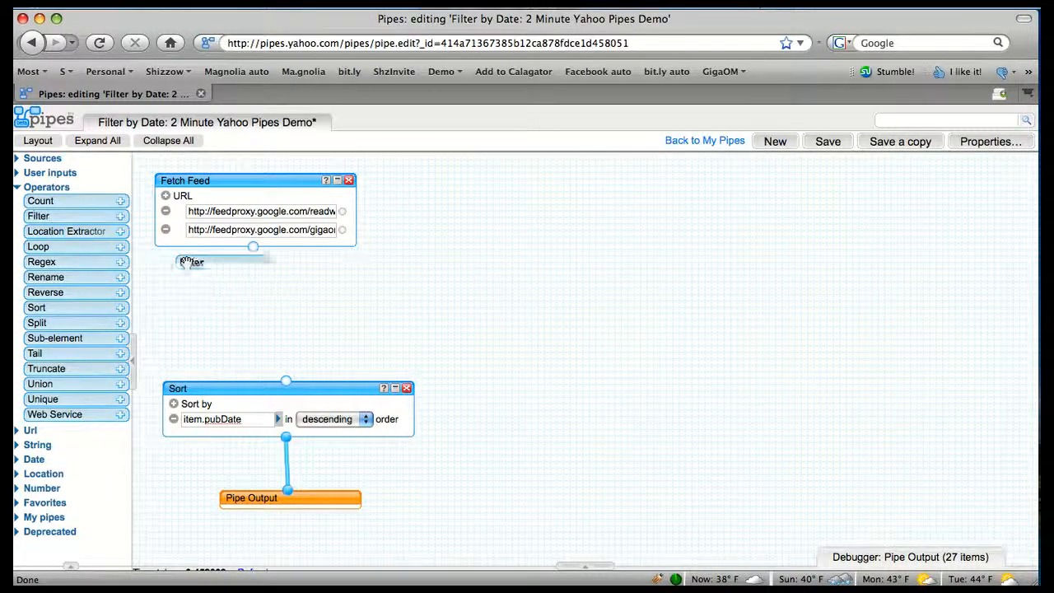
click(191, 262)
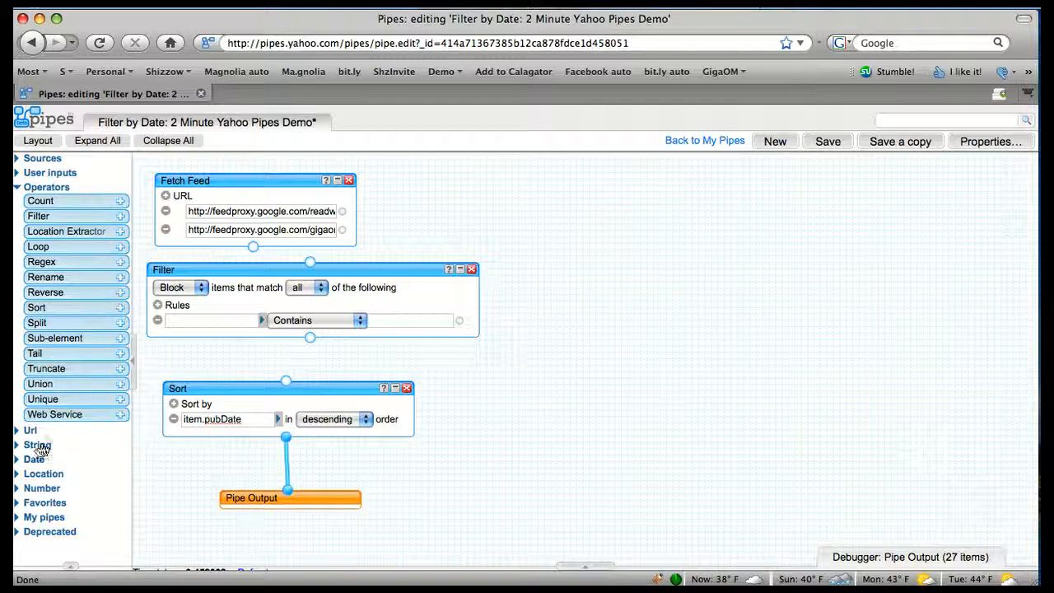
click(34, 460)
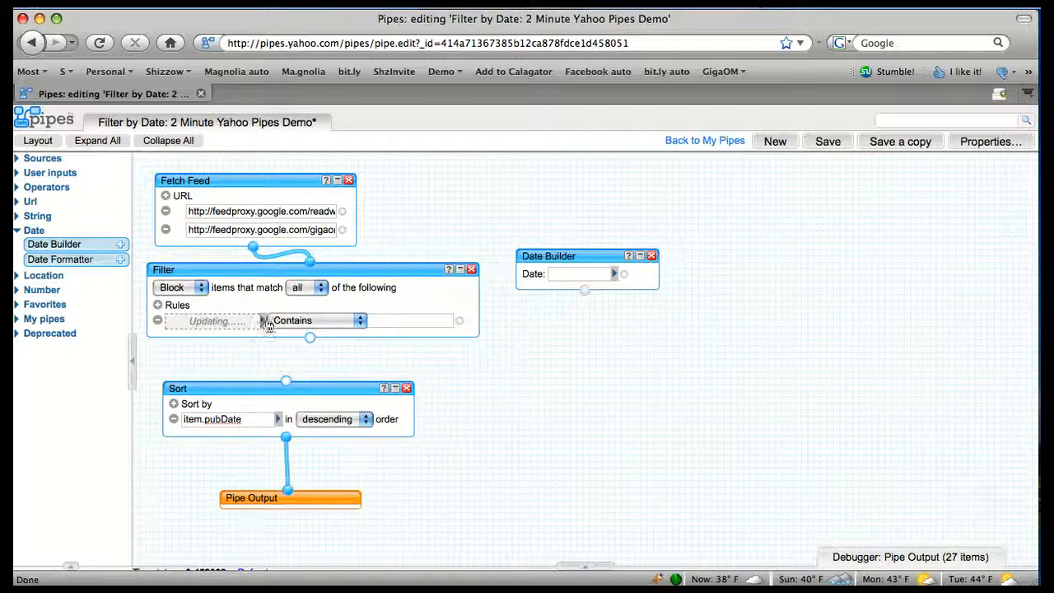
Set the Filter rule to item.y:published.utime 'is greater than'
click(214, 320)
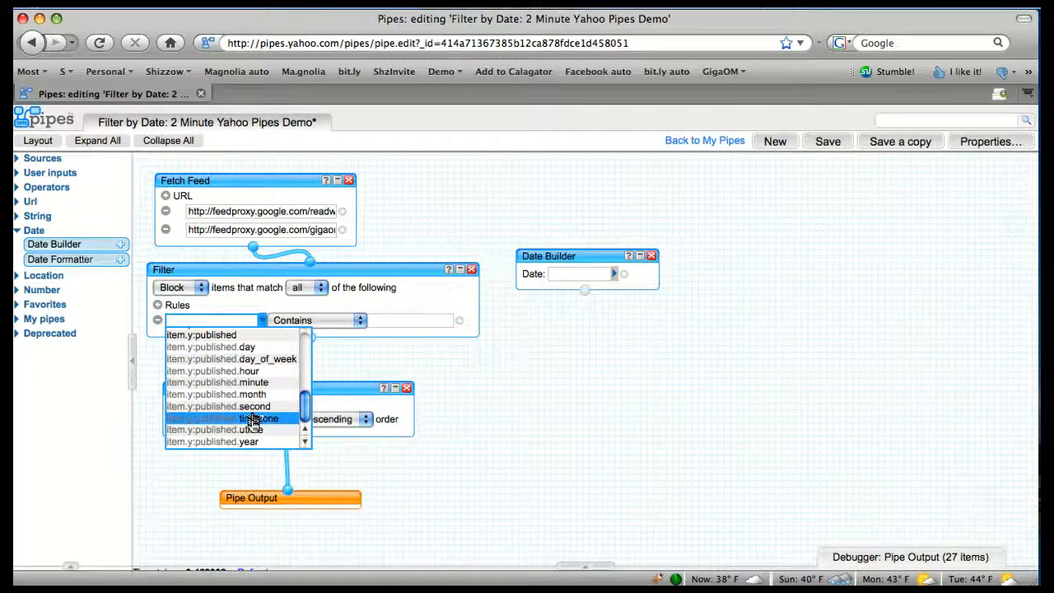
mouse_move(230, 429)
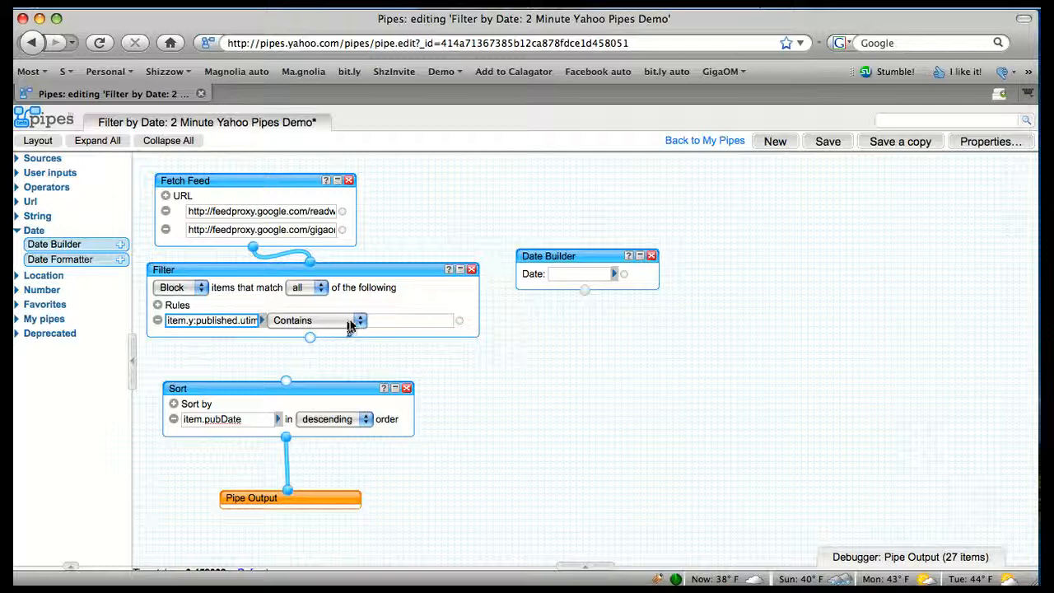
click(358, 321)
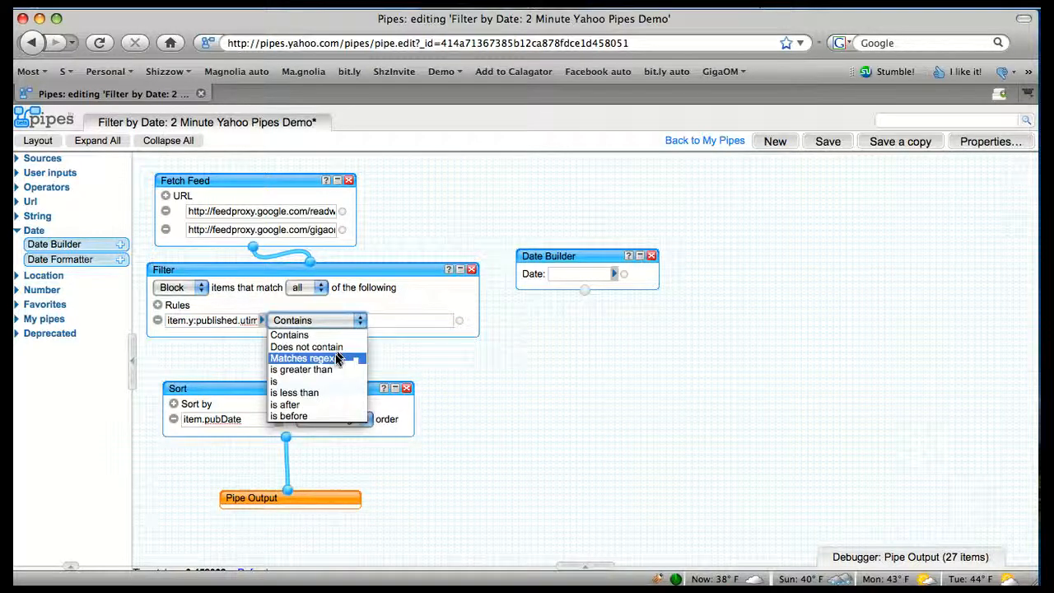
click(300, 369)
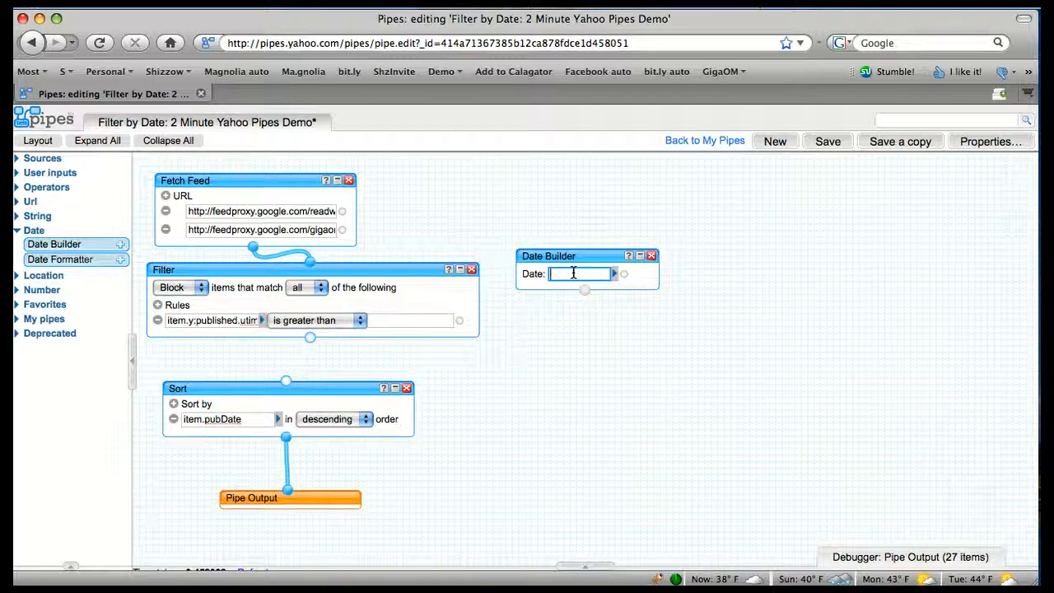
Enter '2 days ago' in the Date Builder's date field
click(580, 273)
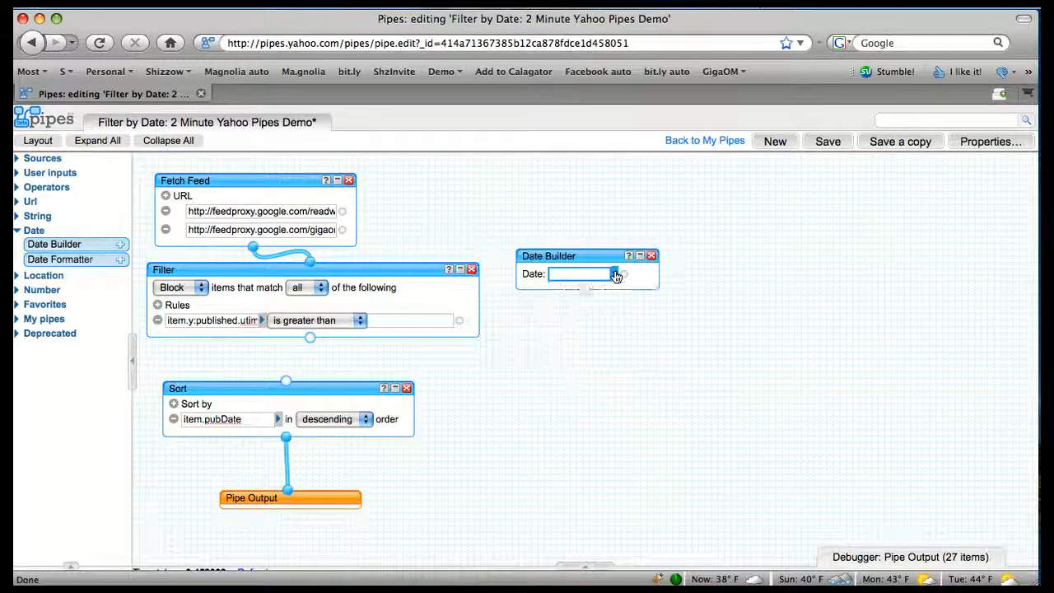
text(2 days ago)
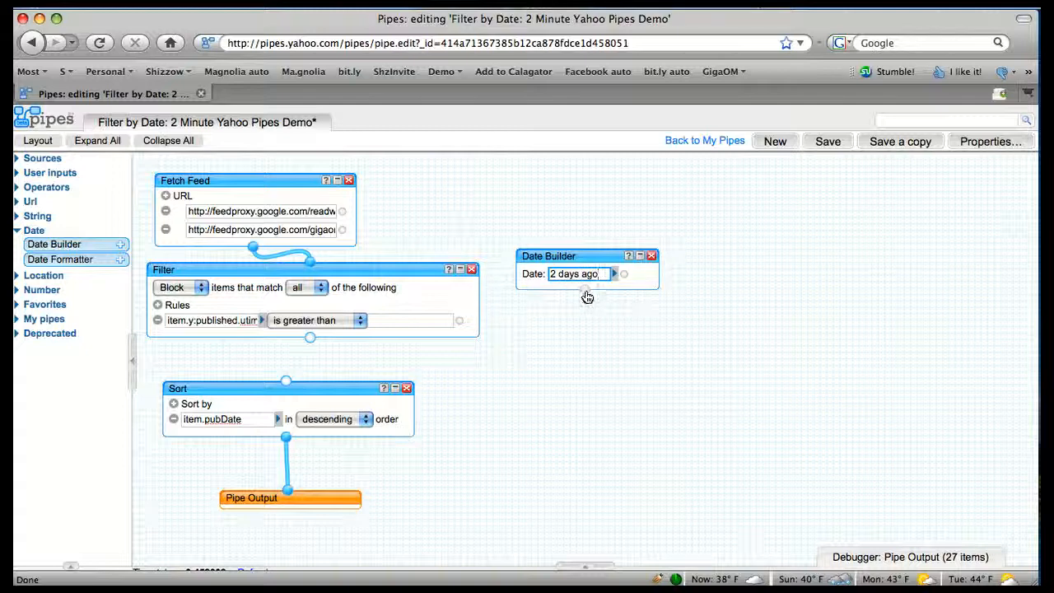
Wire Date Builder into the Filter value, save the pipe, and run it (27 items)
drag(624, 274, 459, 320)
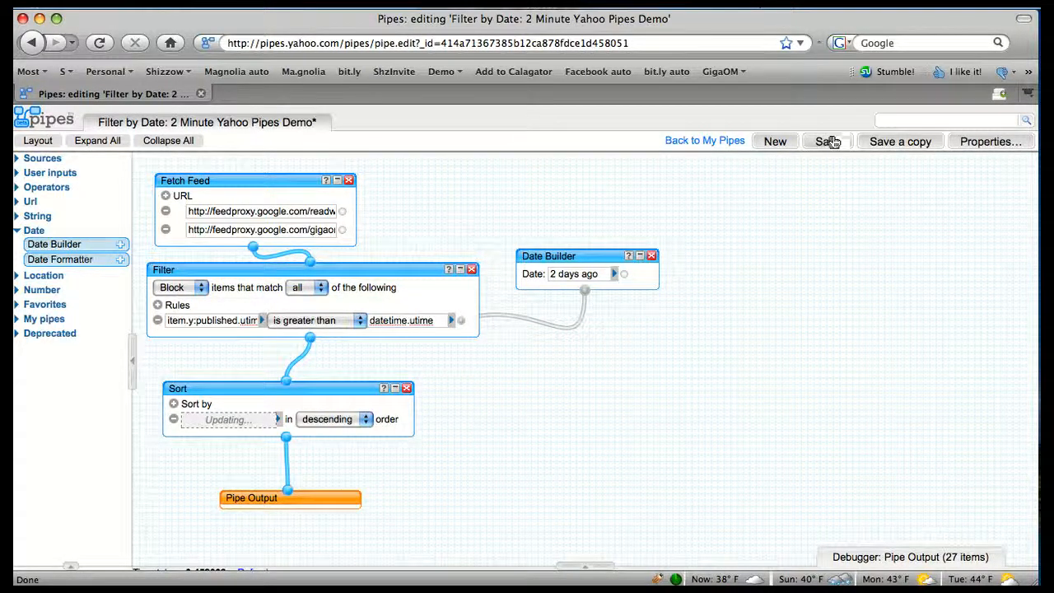
click(827, 140)
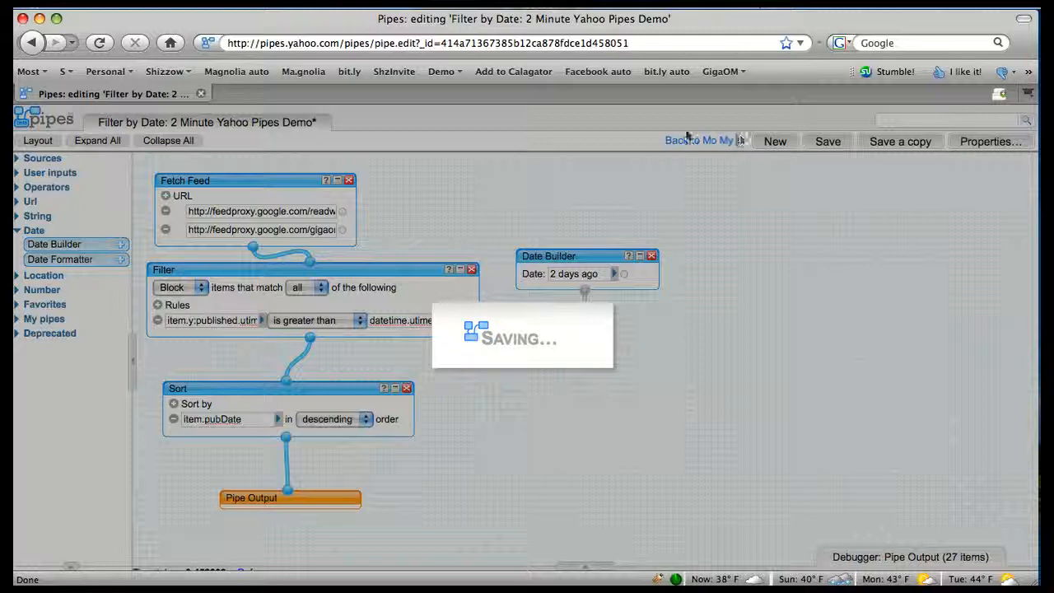
click(826, 141)
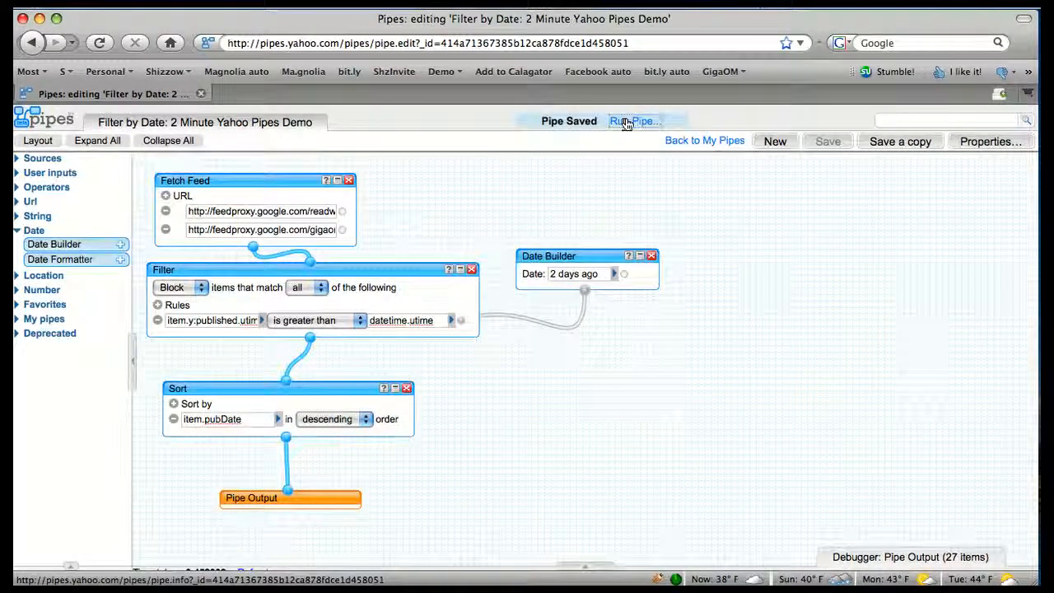
click(635, 121)
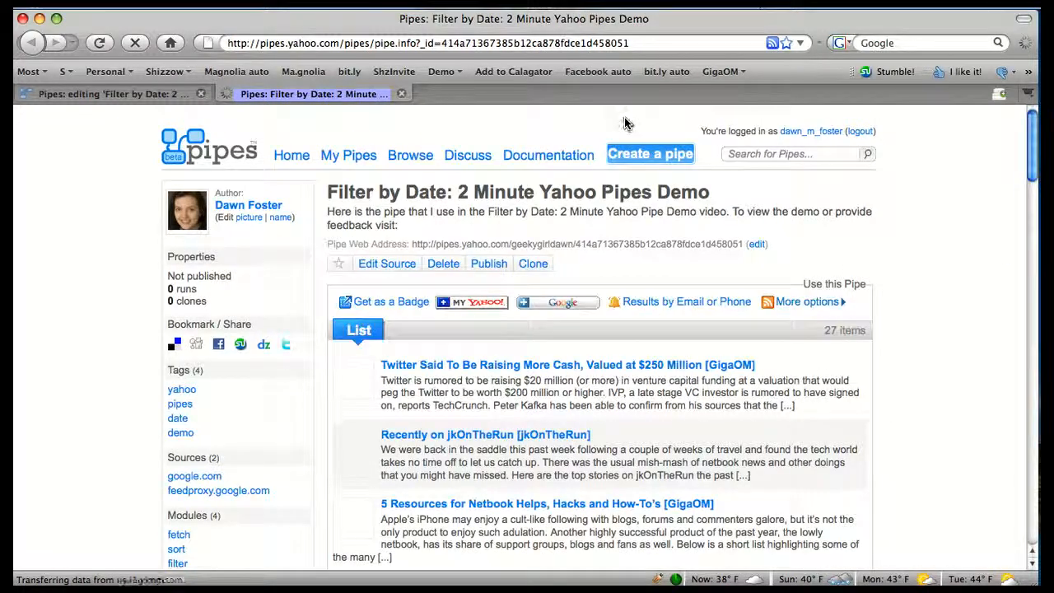